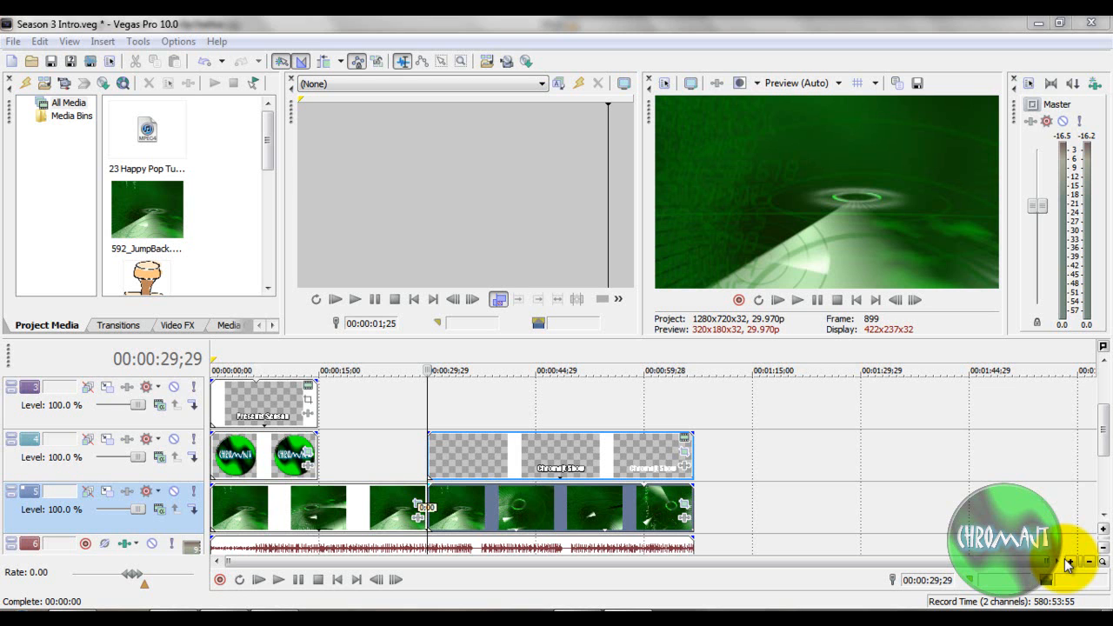
mouse_move(650, 441)
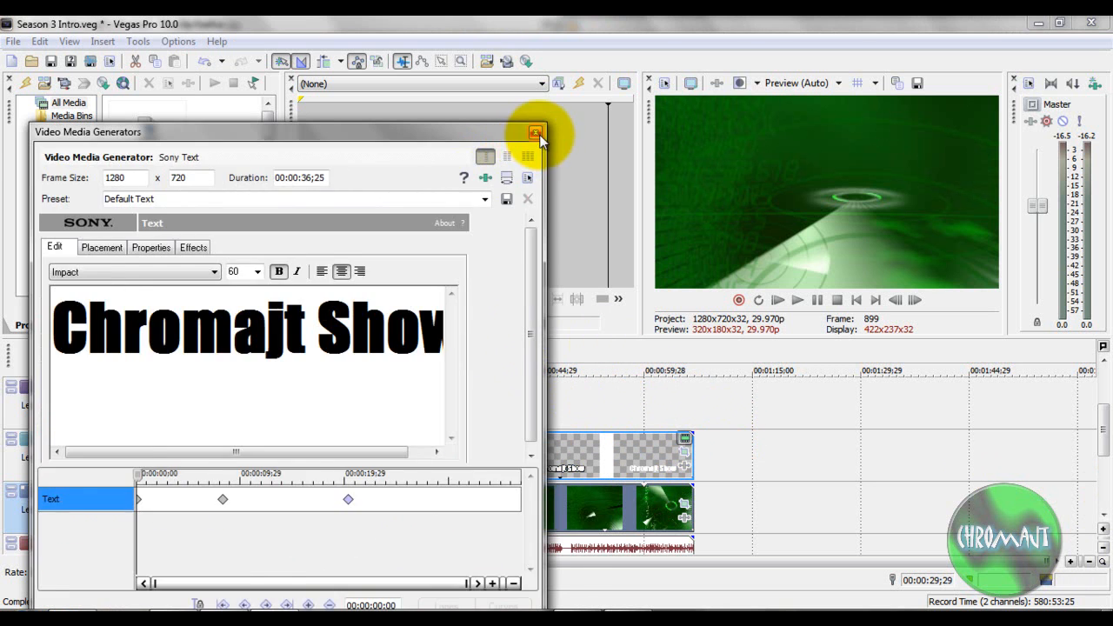
Close the Video Media Generators window and open Event Pan/Crop for the Chromajt Show title.
click(535, 133)
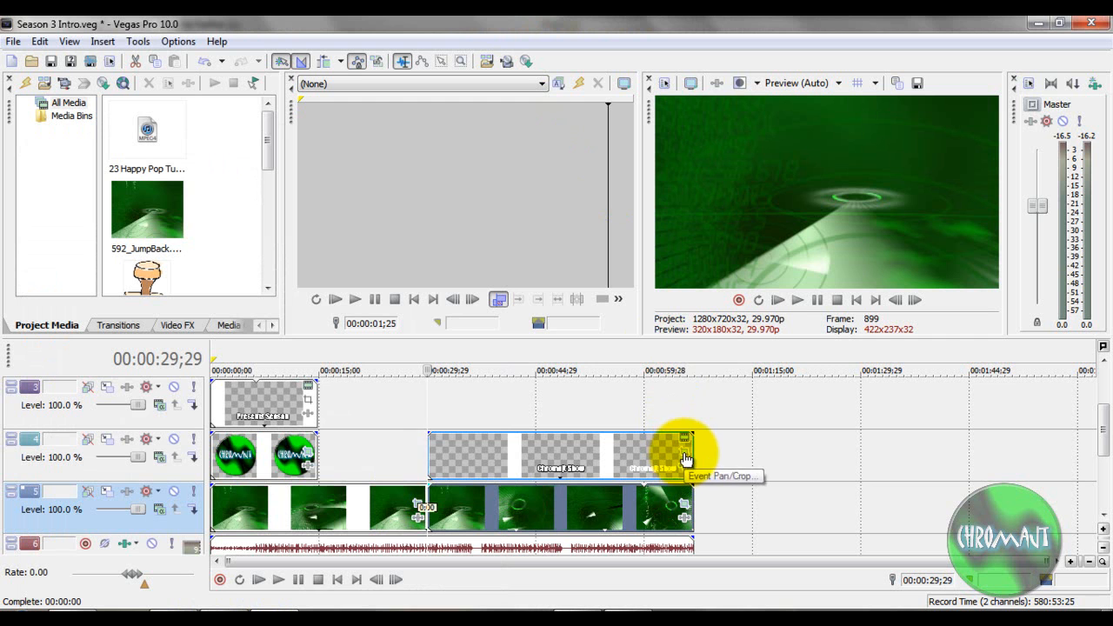
click(686, 458)
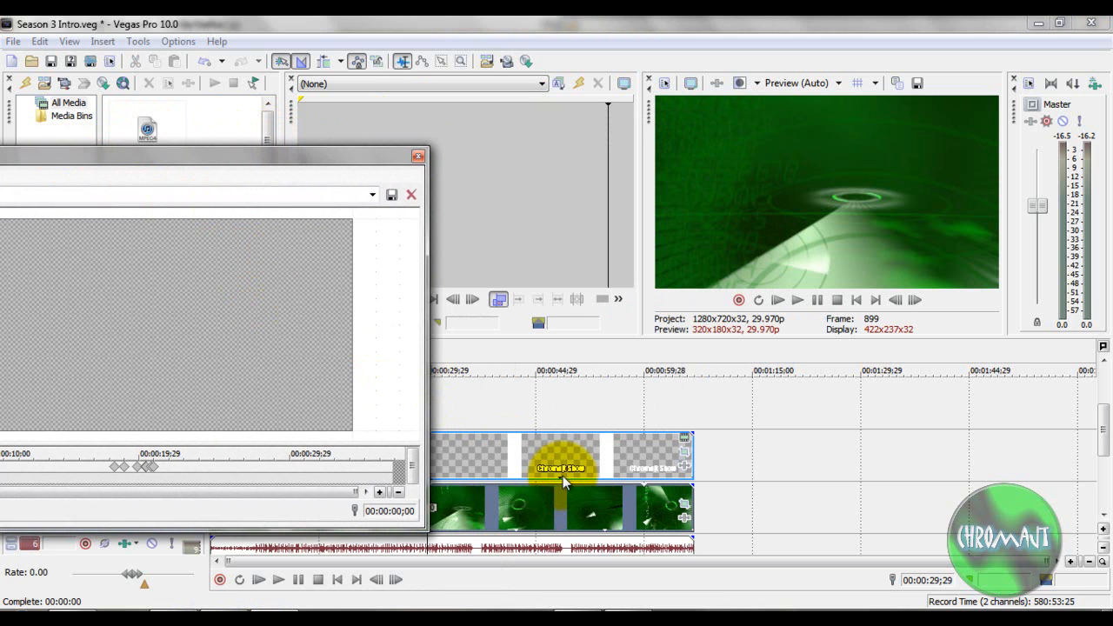
click(563, 369)
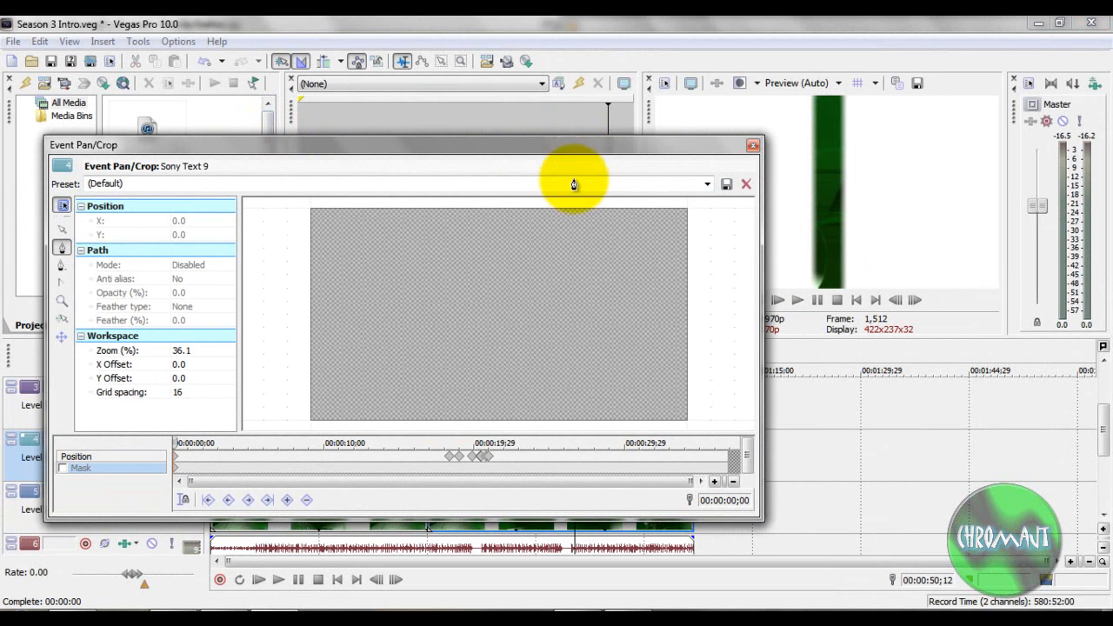
mouse_move(228, 485)
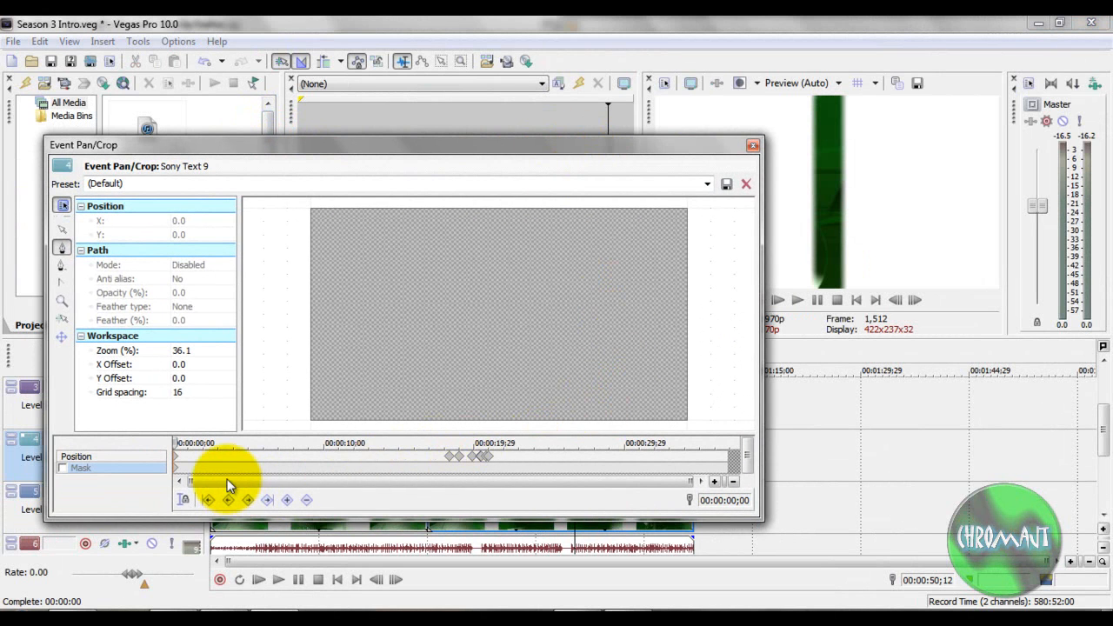
Enable Sync Cursor so pan/crop keyframes follow the timeline cursor.
click(745, 183)
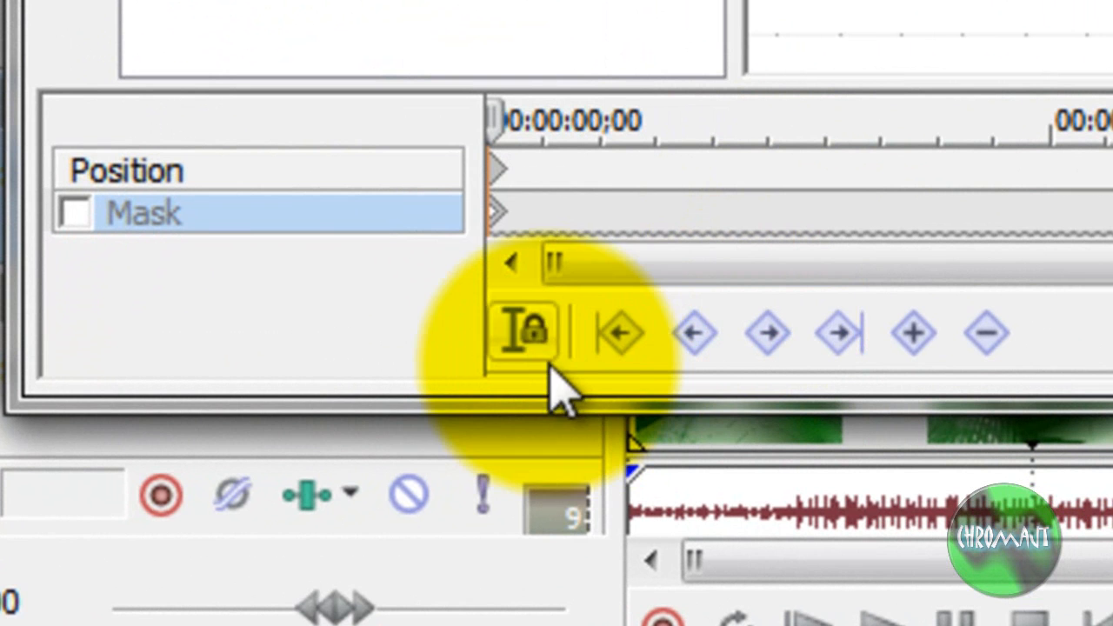
mouse_move(565, 339)
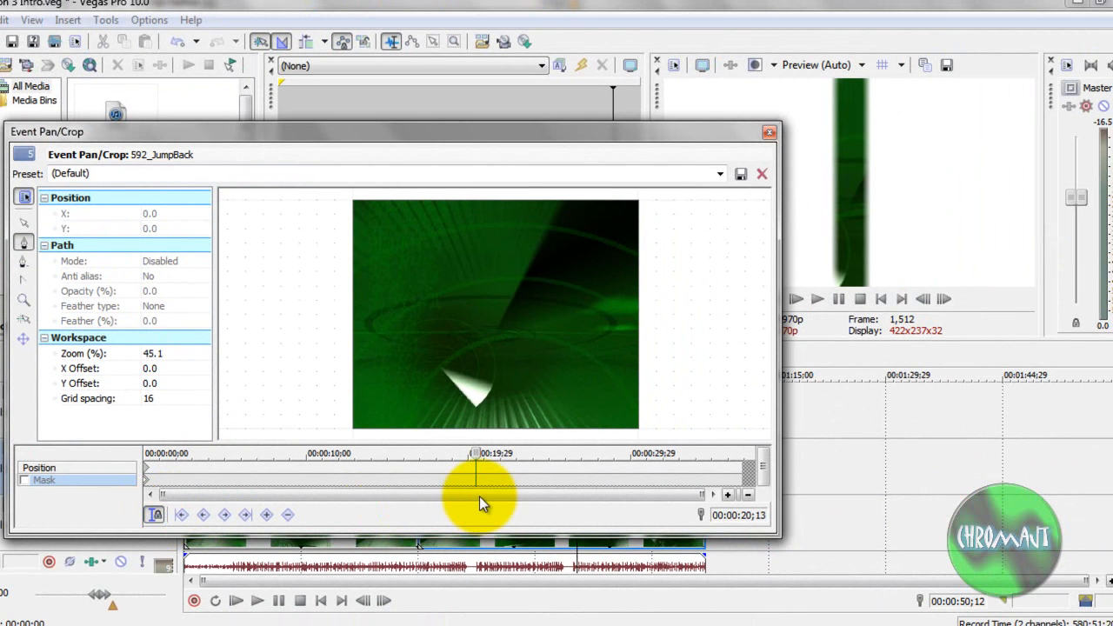
mouse_move(405, 530)
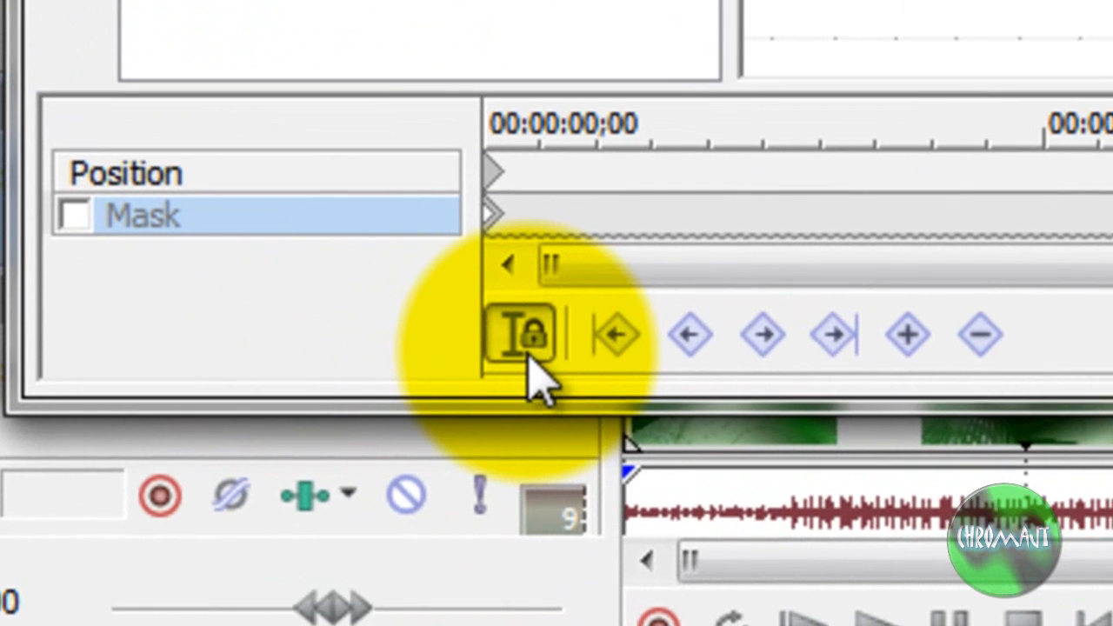
mouse_move(522, 334)
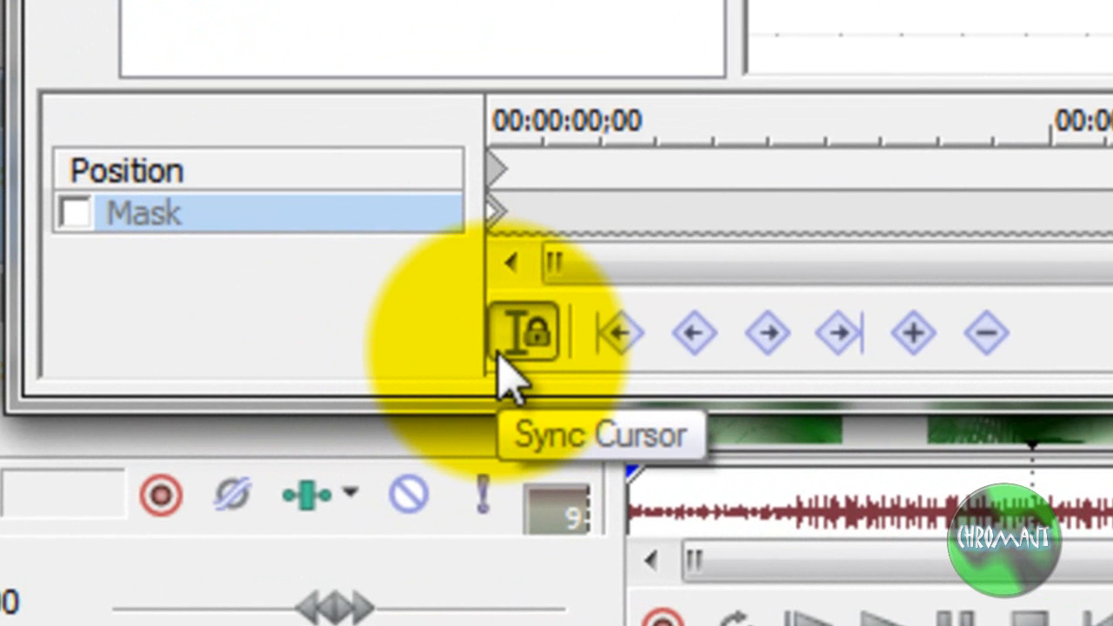
mouse_move(517, 366)
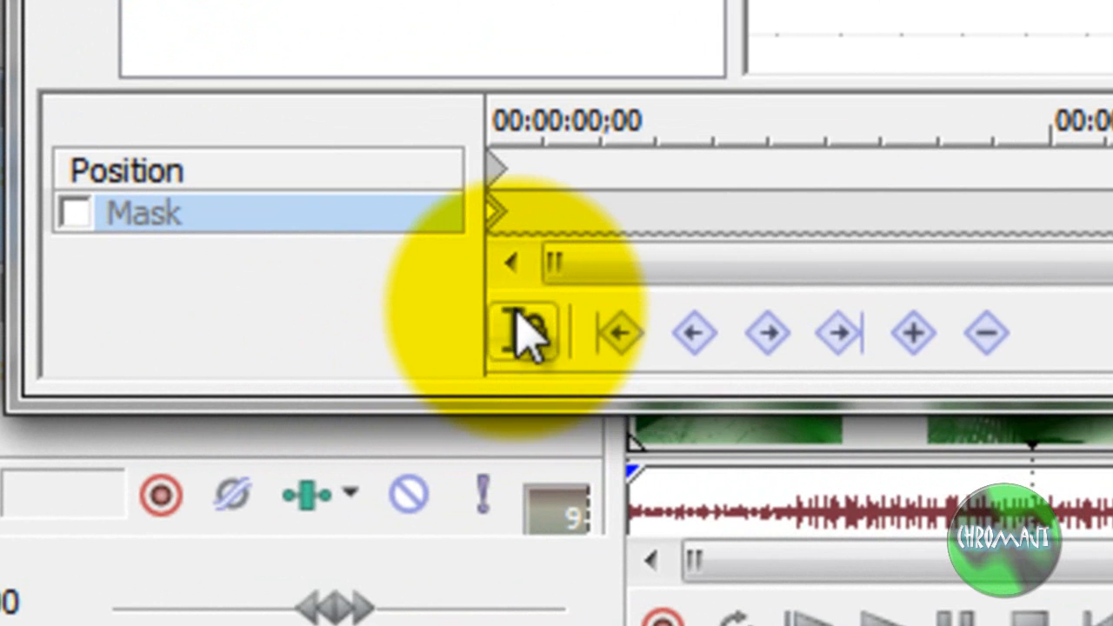
mouse_move(531, 335)
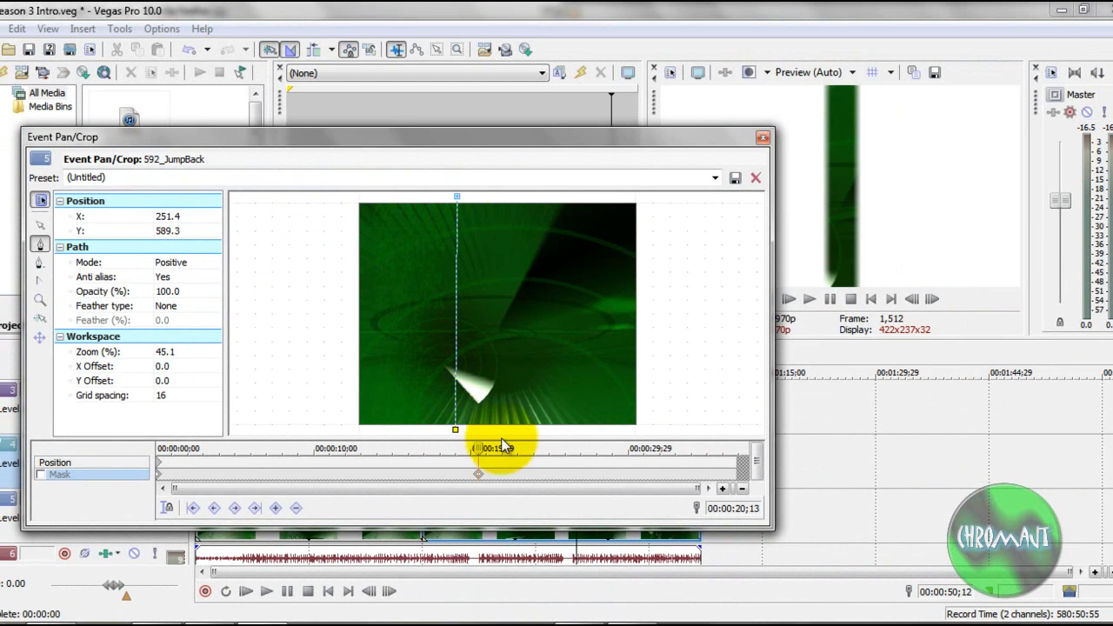
Add the remaining rectangle corner points and set the mask to Negative to cut out the strip.
drag(478, 448, 526, 428)
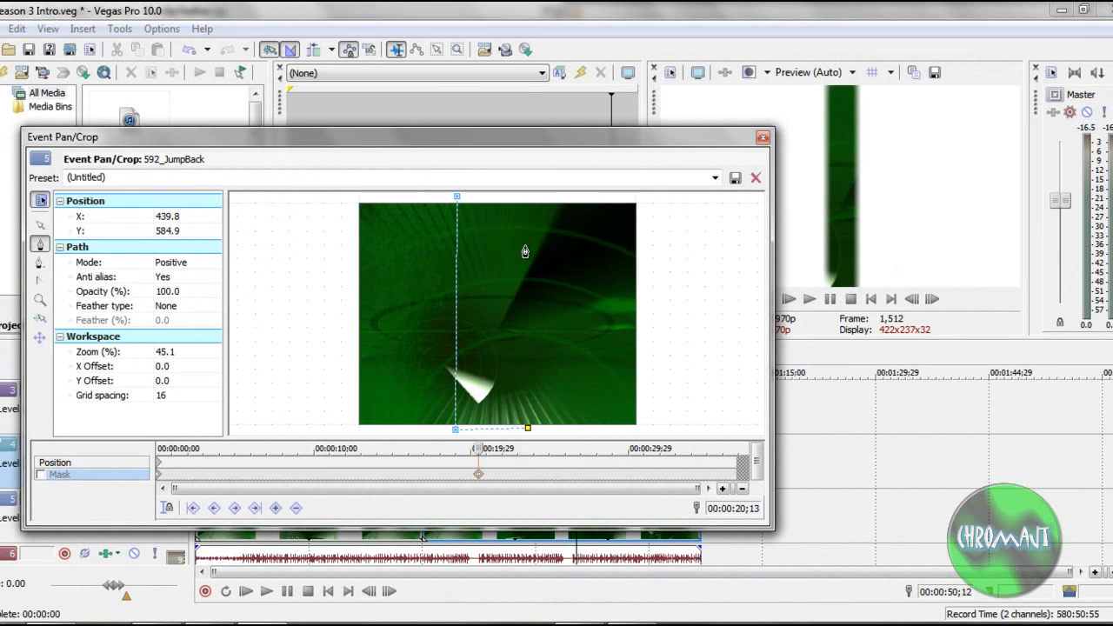
click(41, 474)
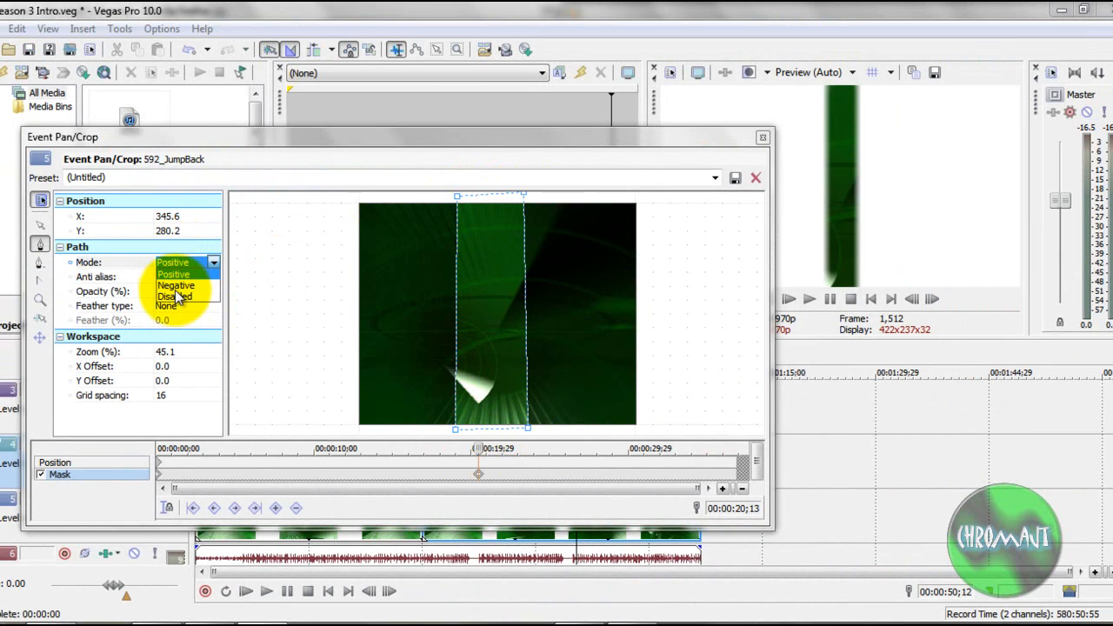
click(176, 285)
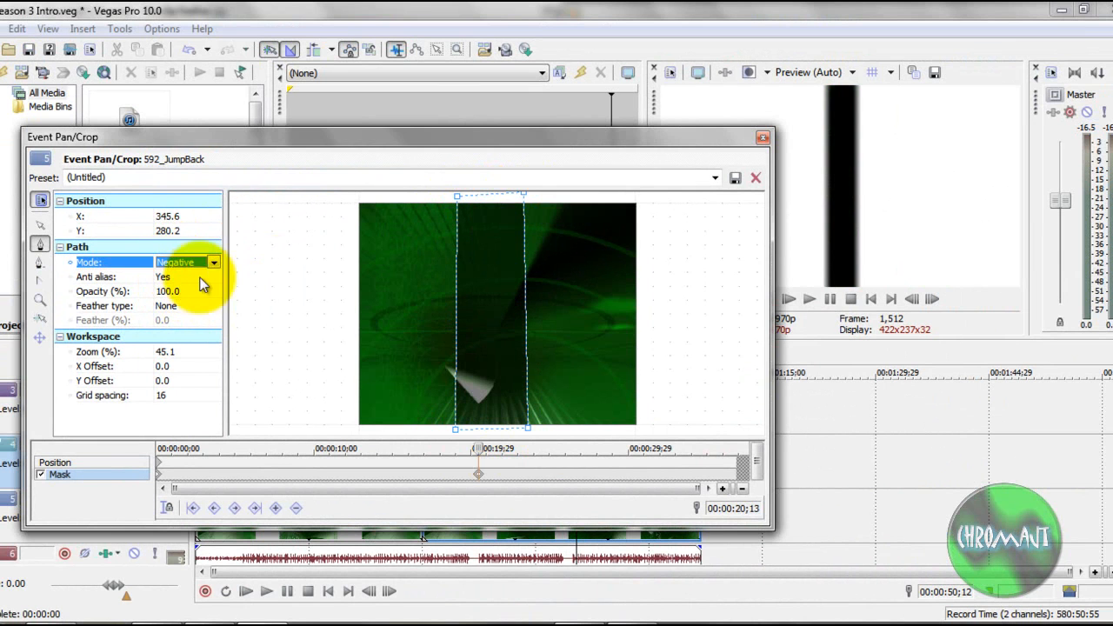
mouse_move(543, 548)
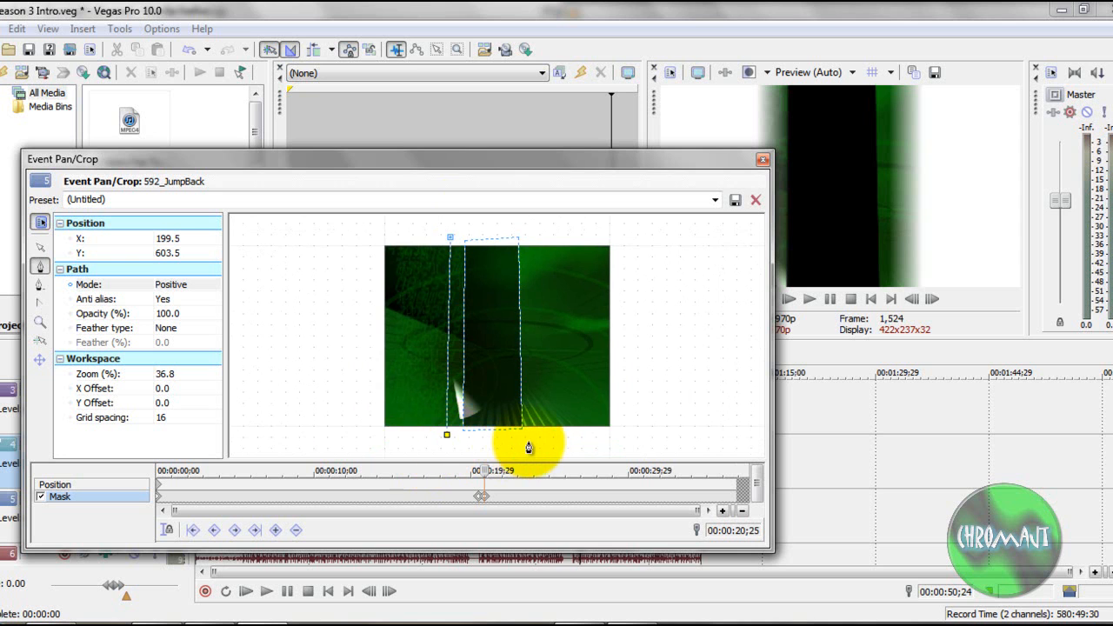
Drag the mask's top and bottom anchor points outward past the JumpBack frame edges.
drag(529, 447, 450, 246)
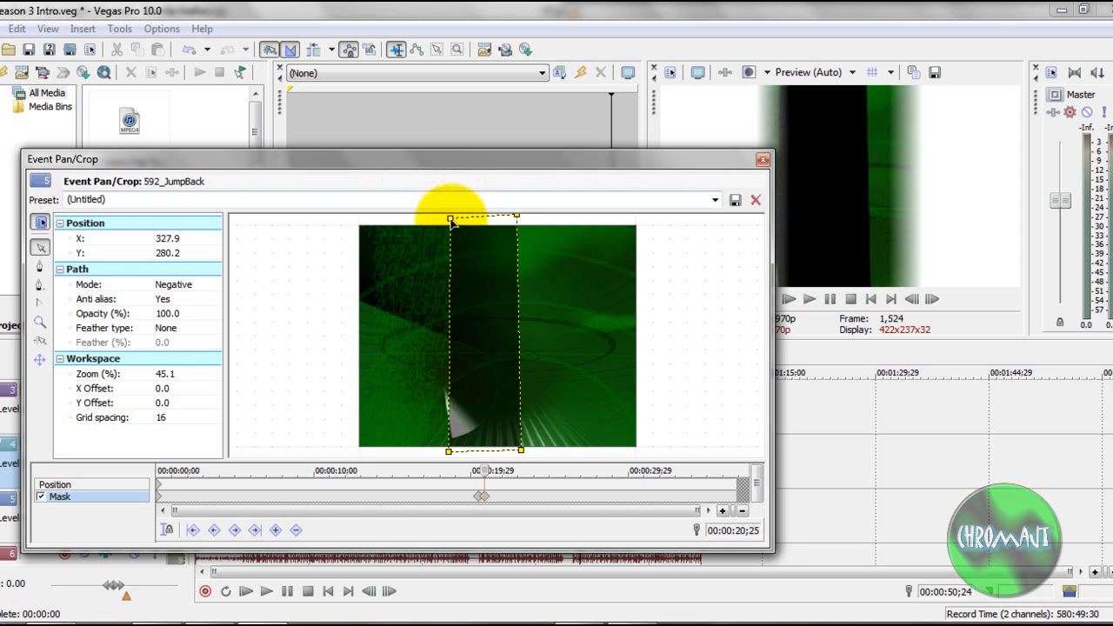
drag(450, 218, 450, 217)
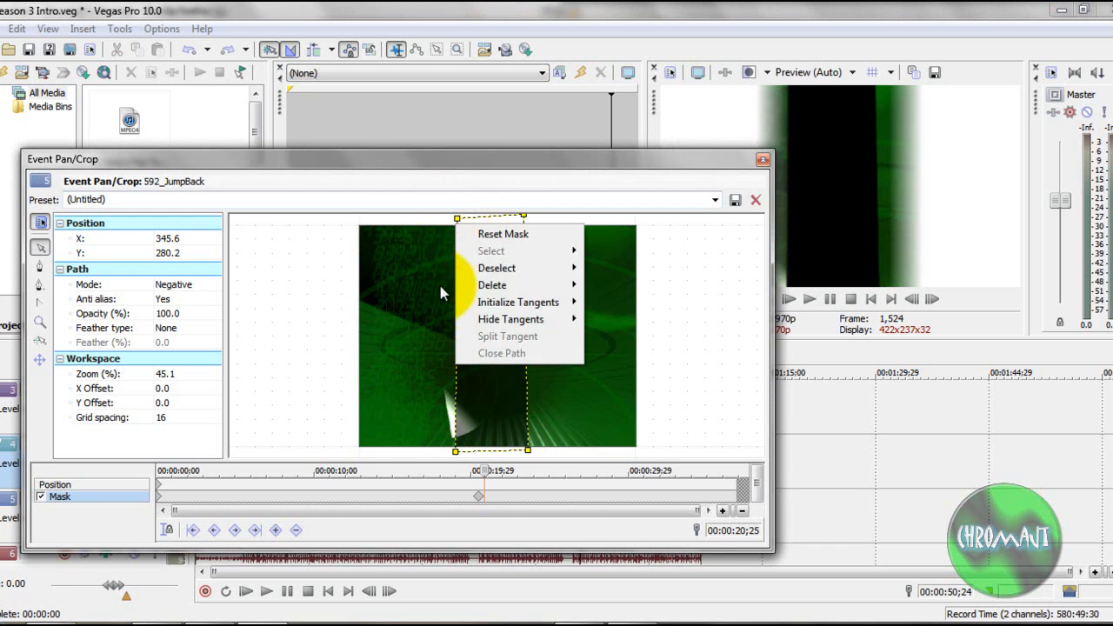
mouse_move(496, 267)
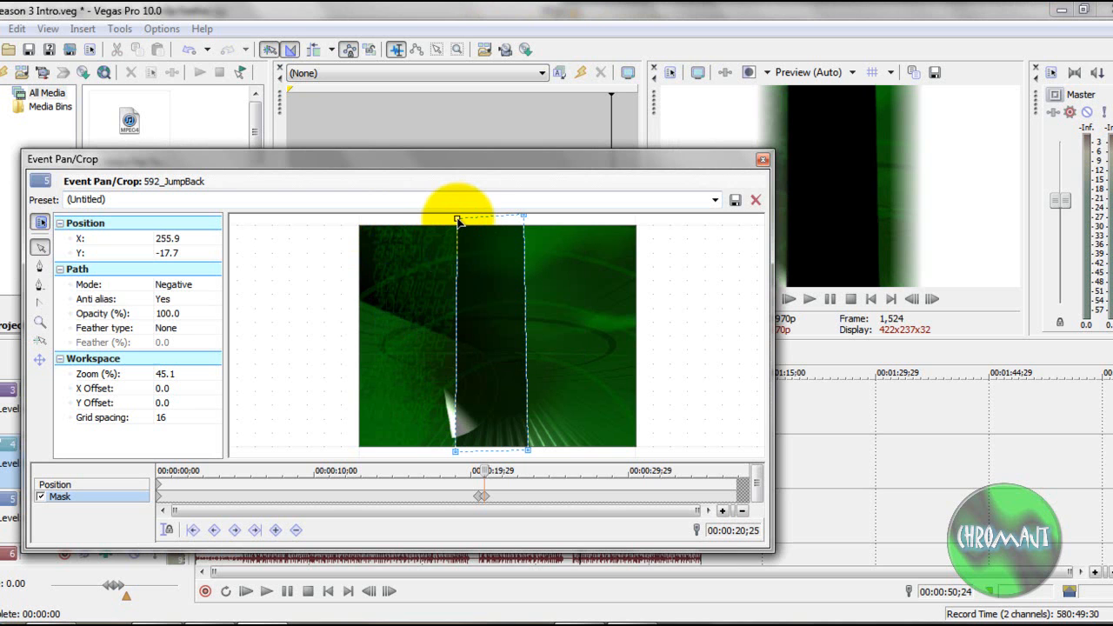
drag(457, 219, 437, 219)
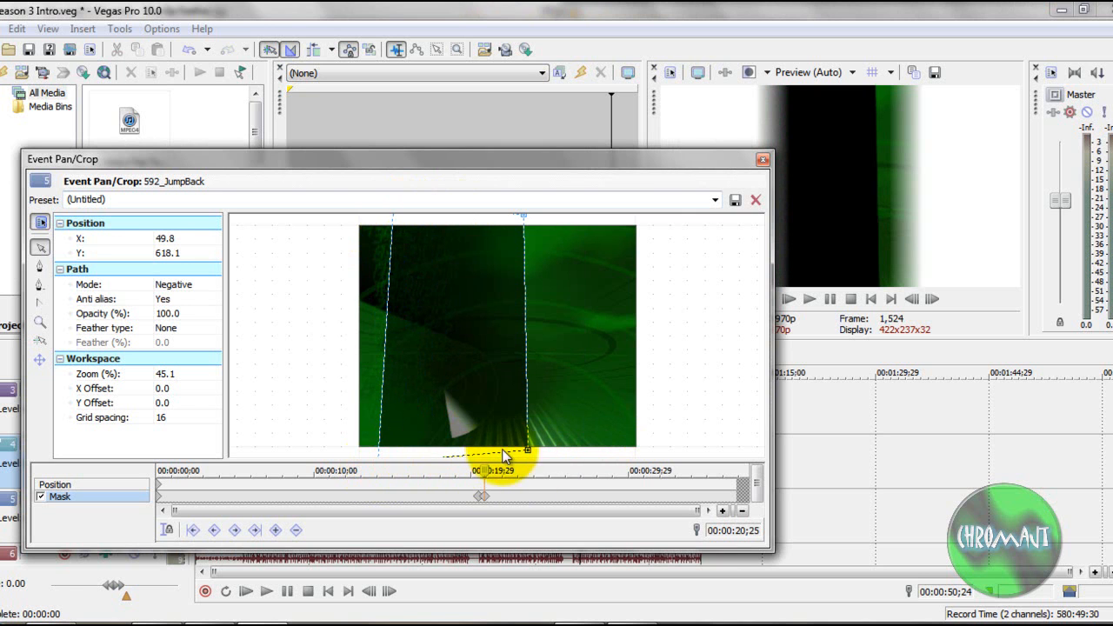
drag(505, 457, 592, 456)
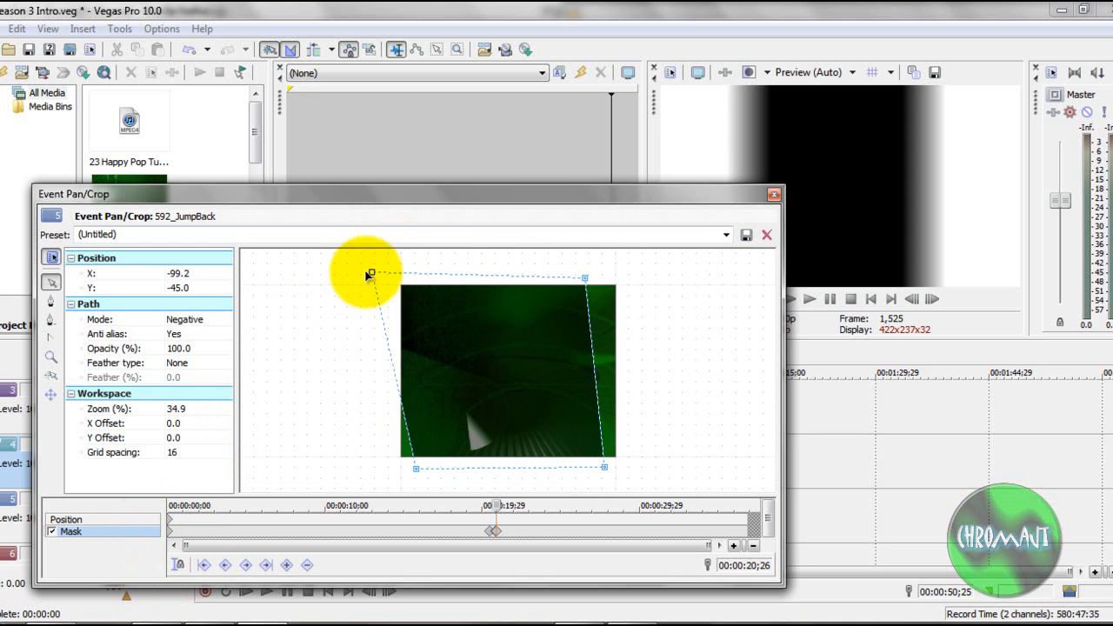
Pull the top-left and top-right mask corners outside the frame, then check the first keyframe.
drag(370, 274, 417, 468)
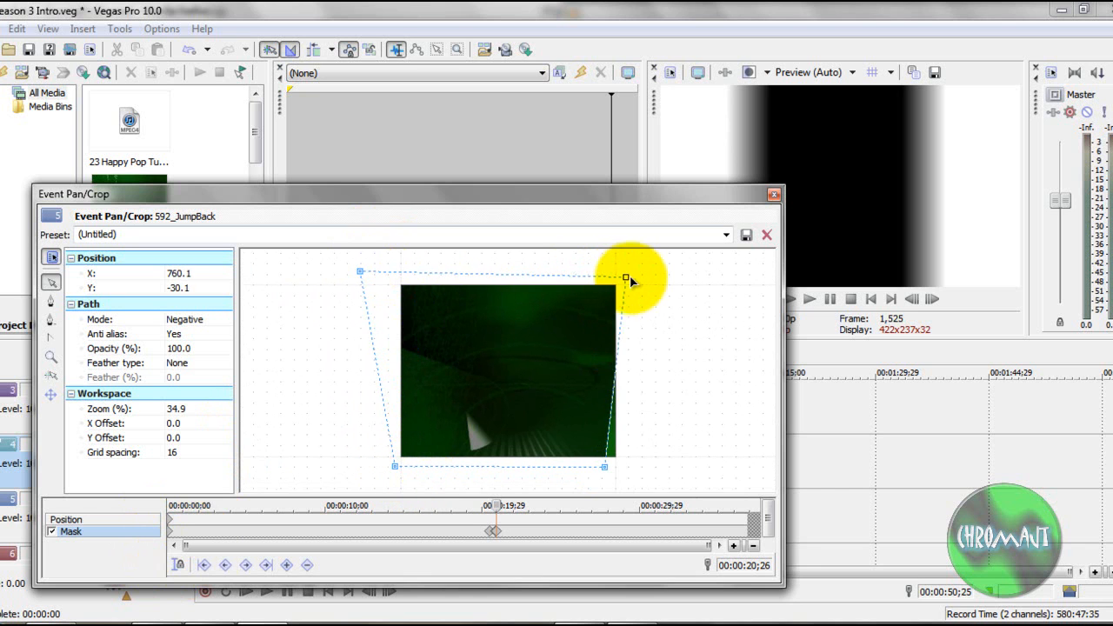
drag(626, 277, 618, 467)
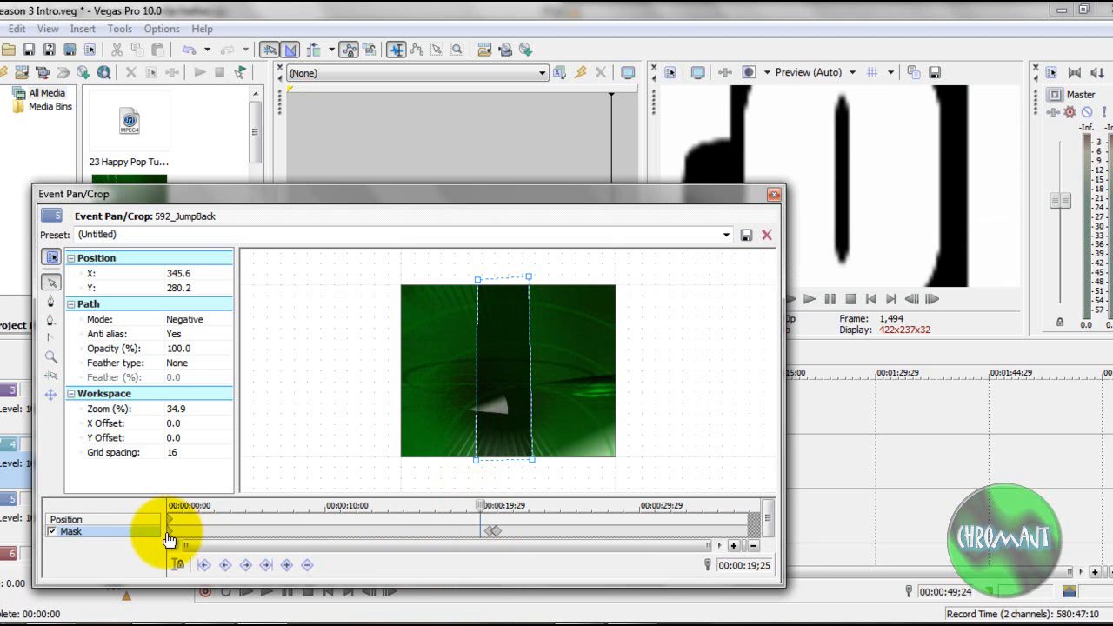
right_click(169, 530)
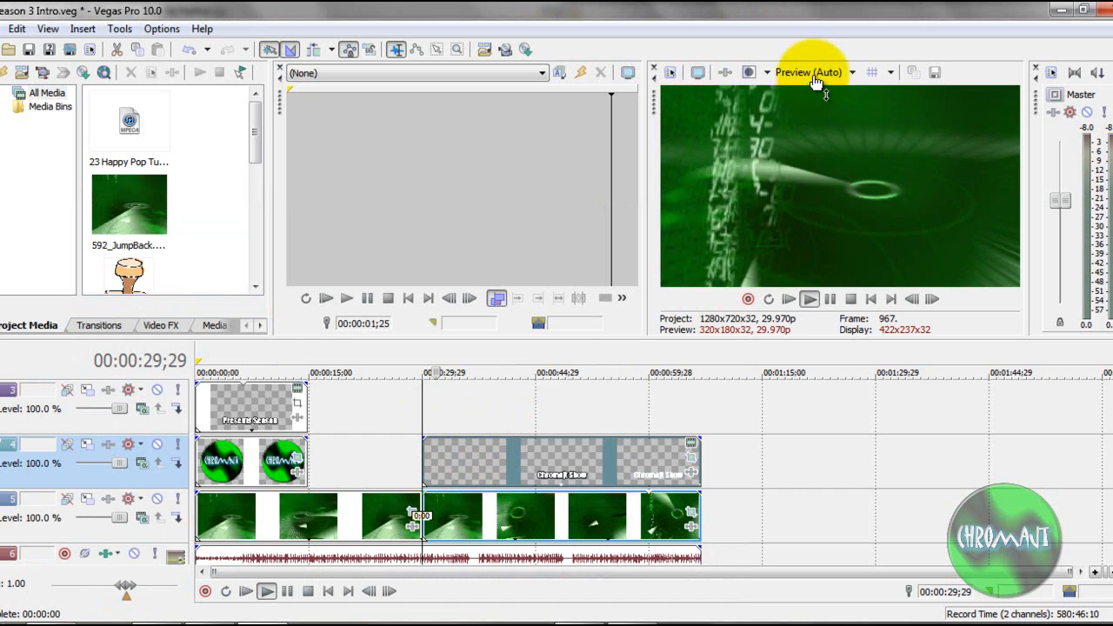
Set preview quality to Preview > Half and play the intro to check the mask.
click(814, 72)
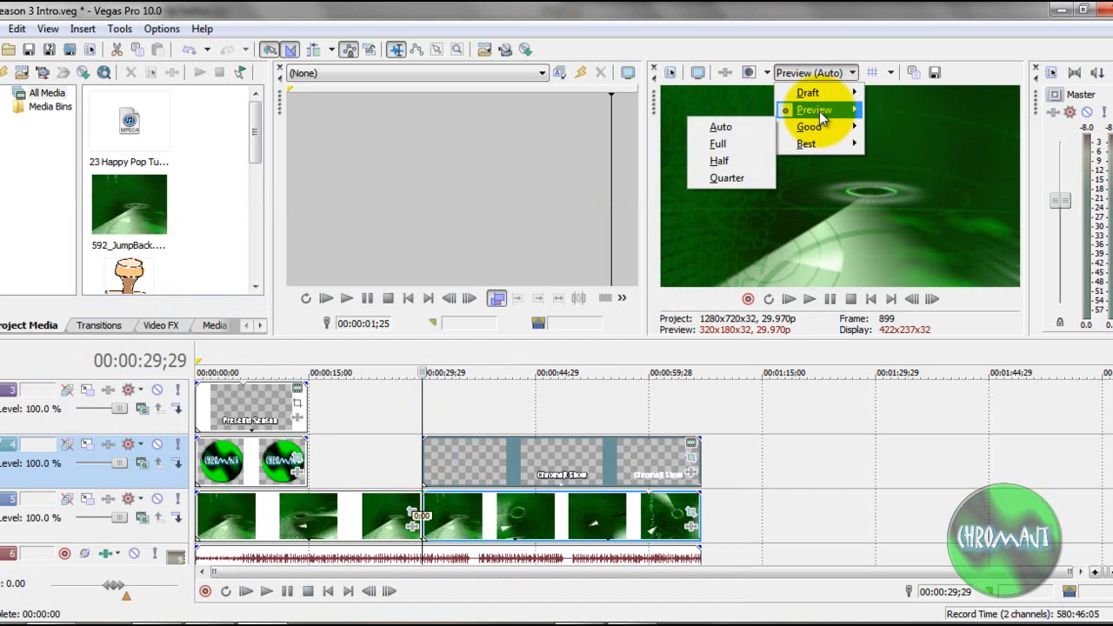
click(719, 160)
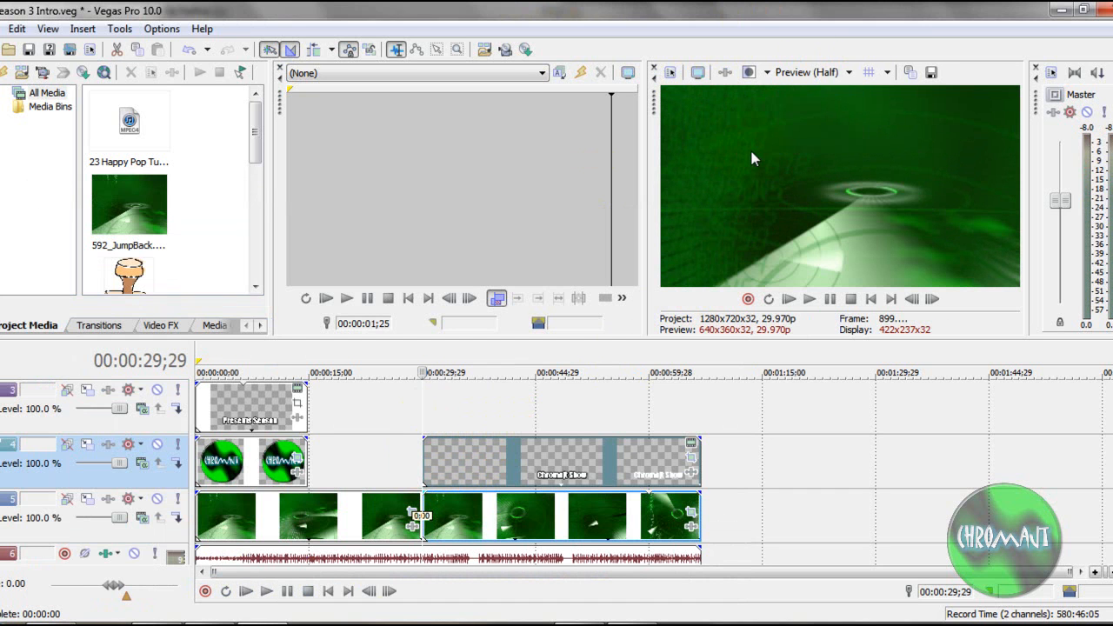
click(809, 298)
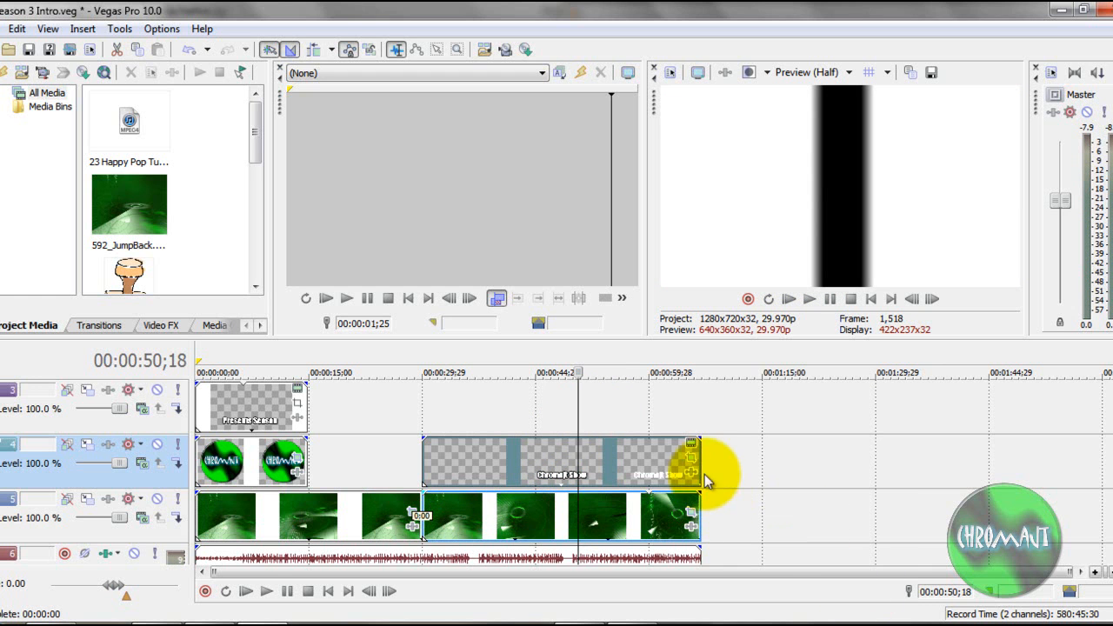
click(691, 439)
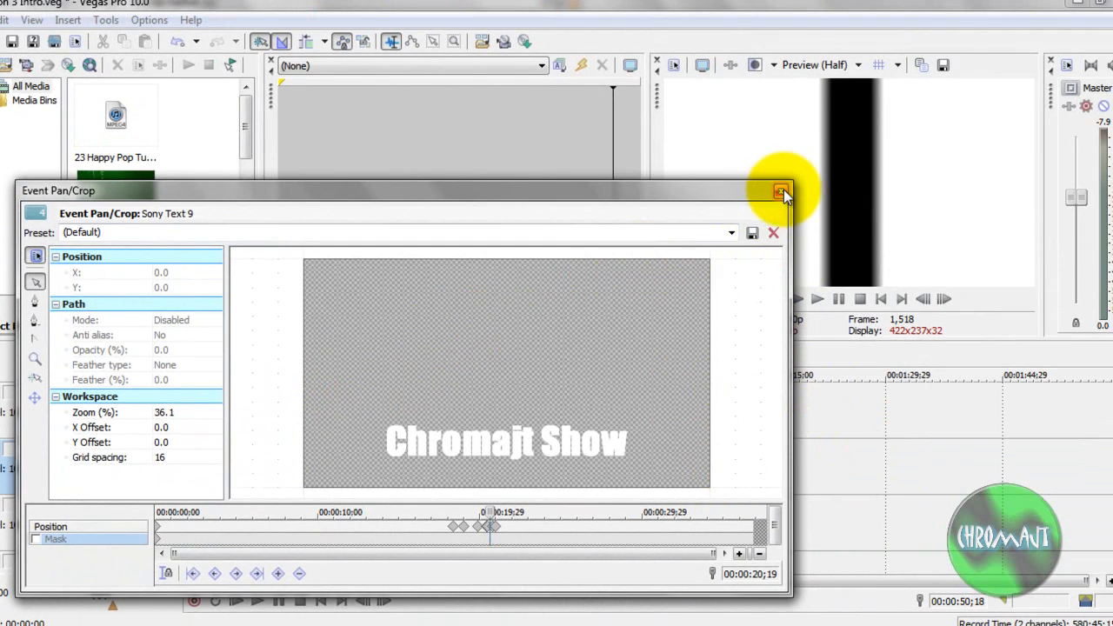
click(781, 191)
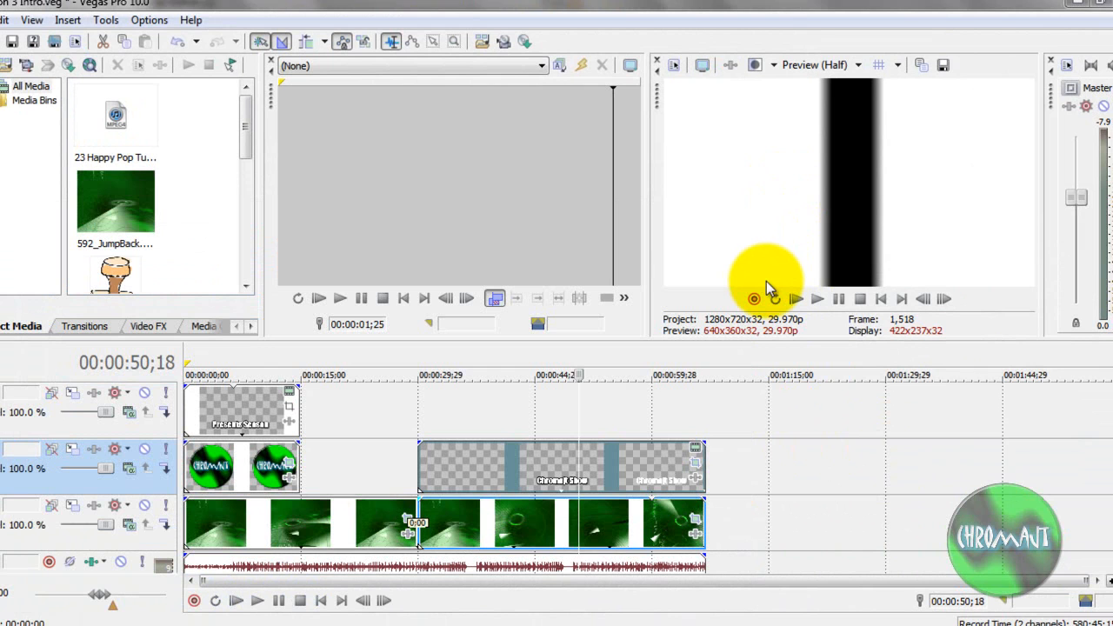